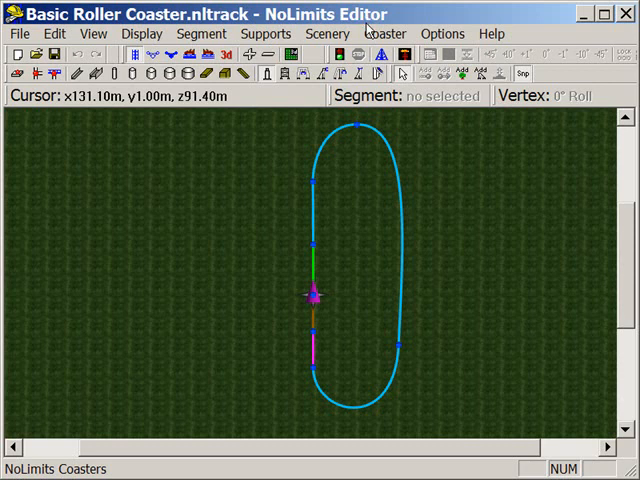
mouse_move(280, 148)
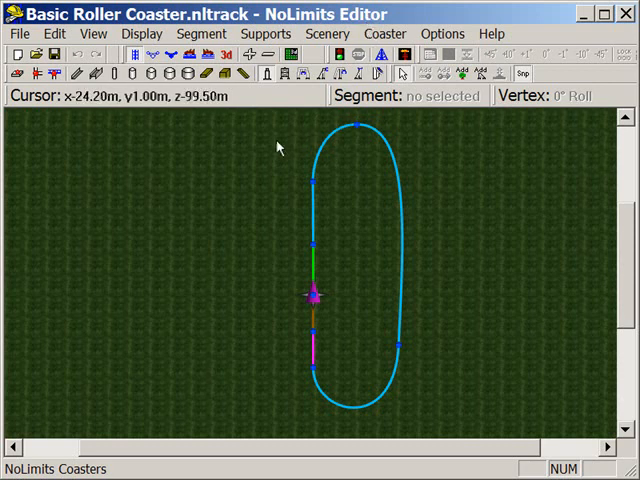
mouse_move(368, 140)
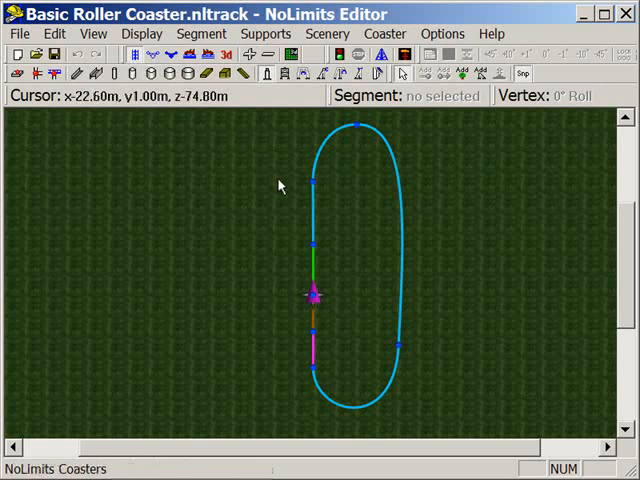
mouse_move(308, 276)
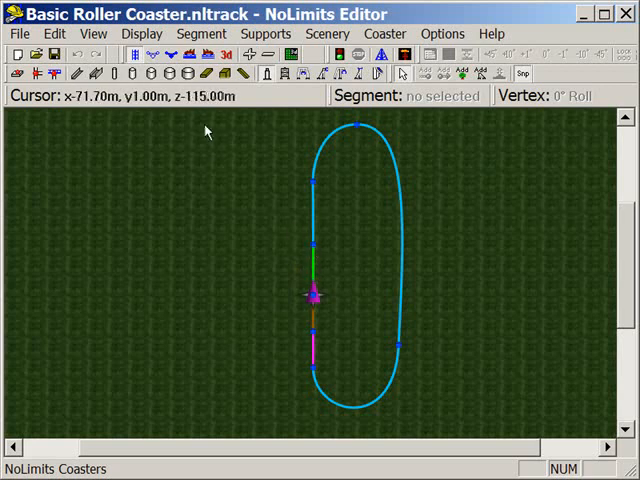
mouse_move(148, 62)
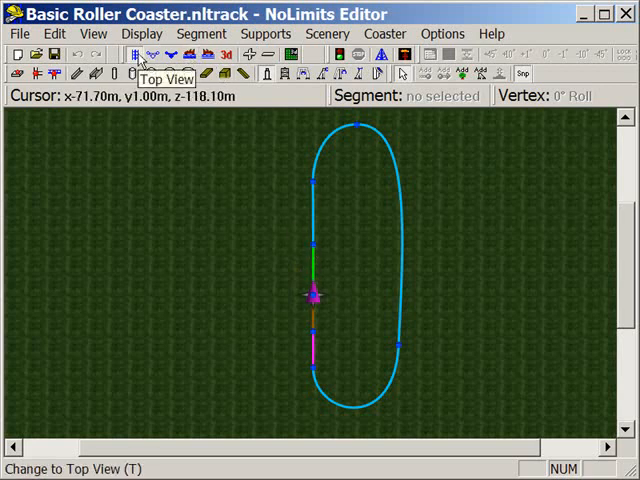
mouse_move(192, 56)
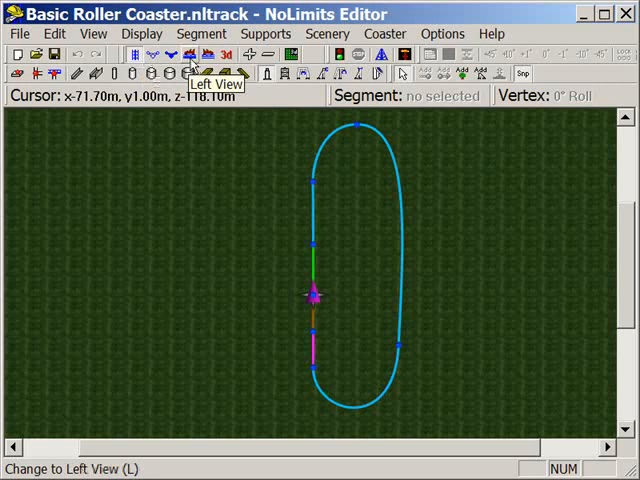
From the Left view, pull a track vertex up into a hill about 33 m high
left_click(190, 62)
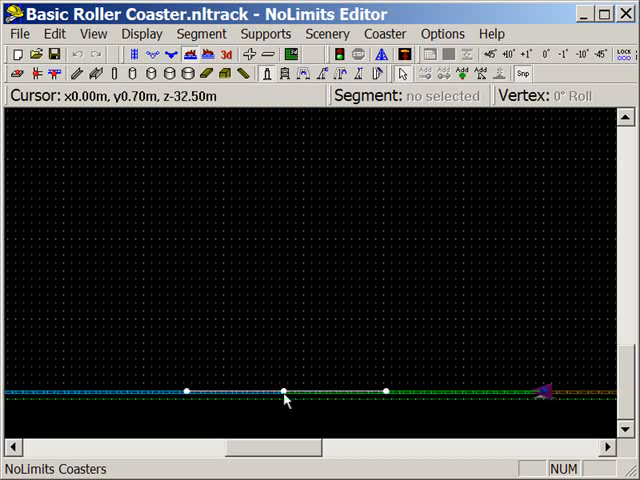
left_click_drag(284, 390, 284, 384)
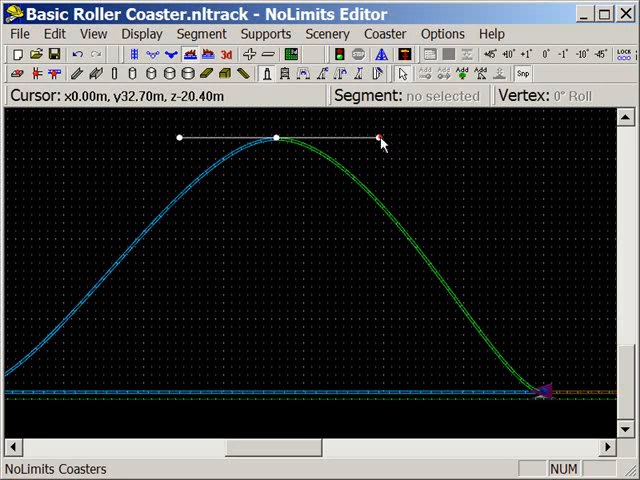
Drag the hill's vertices and handles into a narrower, smoothly rounded peak
left_click_drag(382, 138, 340, 240)
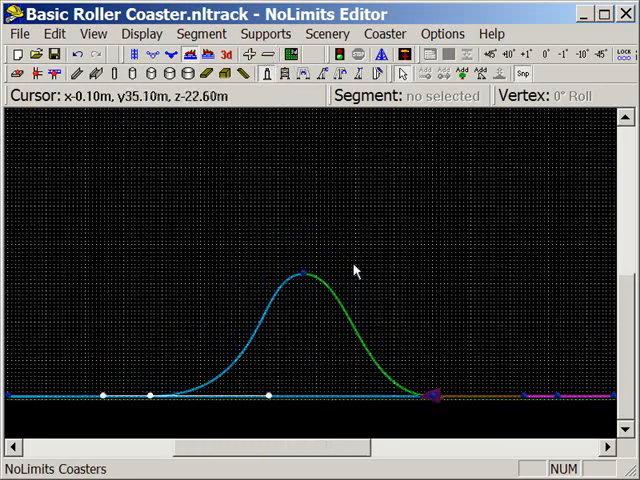
left_click_drag(300, 272, 310, 144)
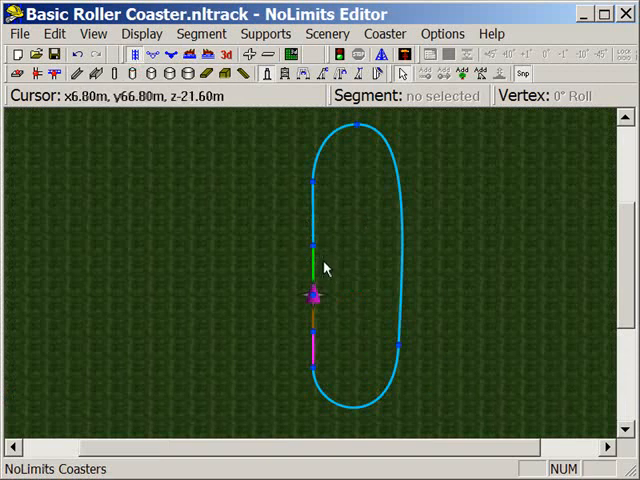
mouse_move(318, 246)
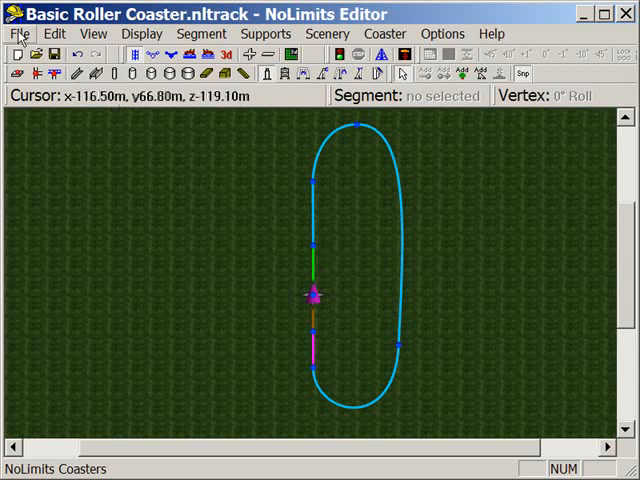
Save As over the existing Basic Roller Coaster.nltrack on the Desktop, confirming the replace
left_click(20, 32)
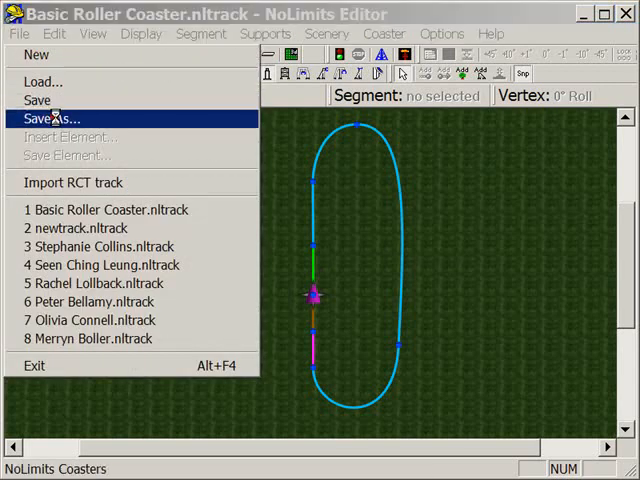
left_click(50, 118)
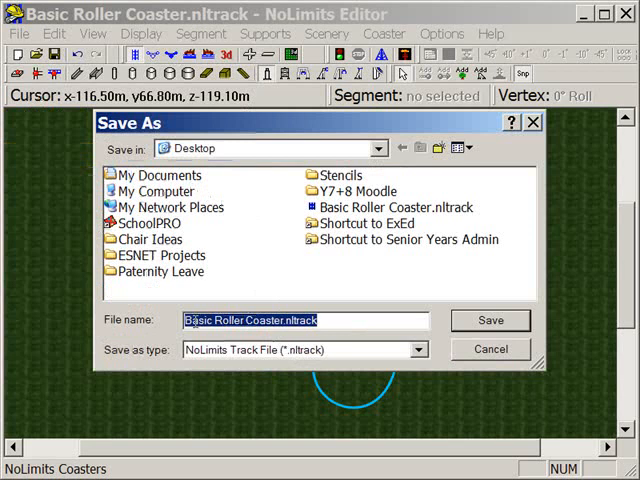
mouse_move(264, 310)
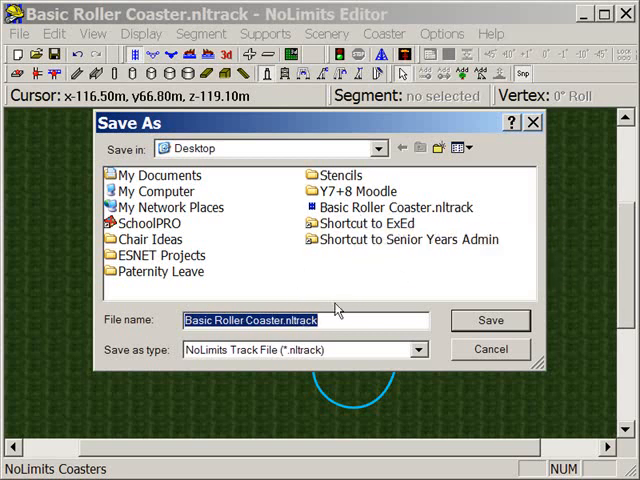
left_click(396, 208)
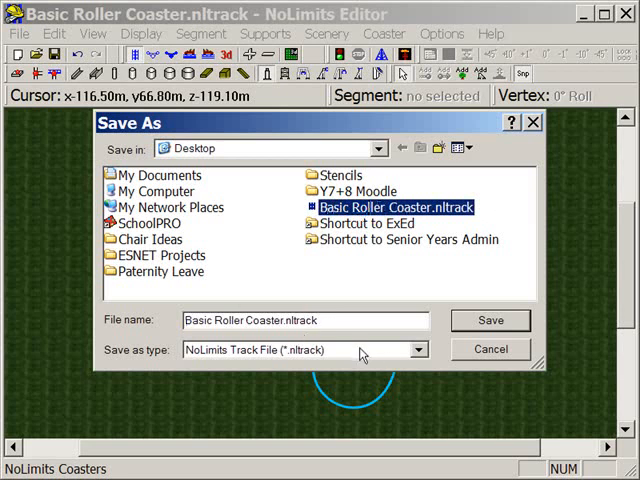
mouse_move(492, 320)
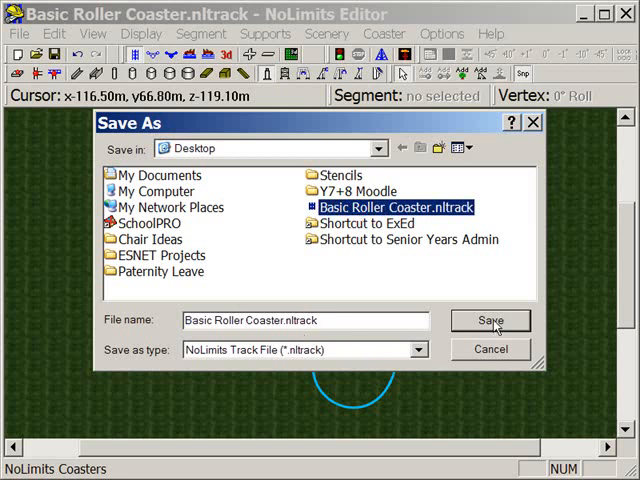
left_click(490, 320)
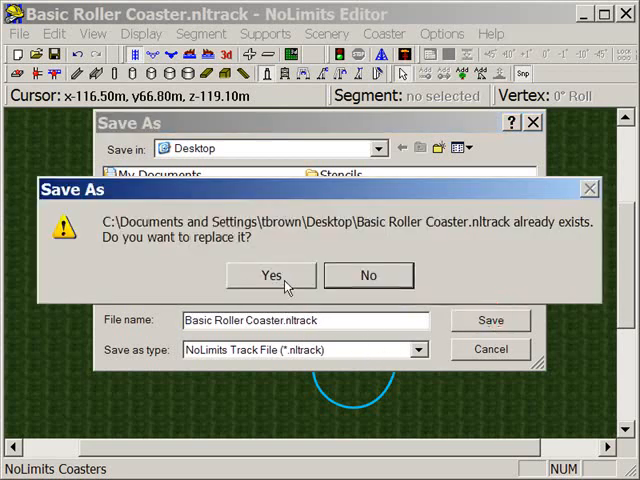
left_click(270, 276)
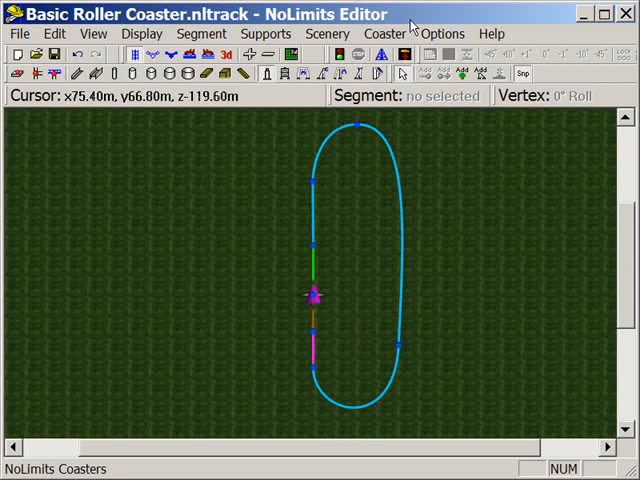
mouse_move(404, 62)
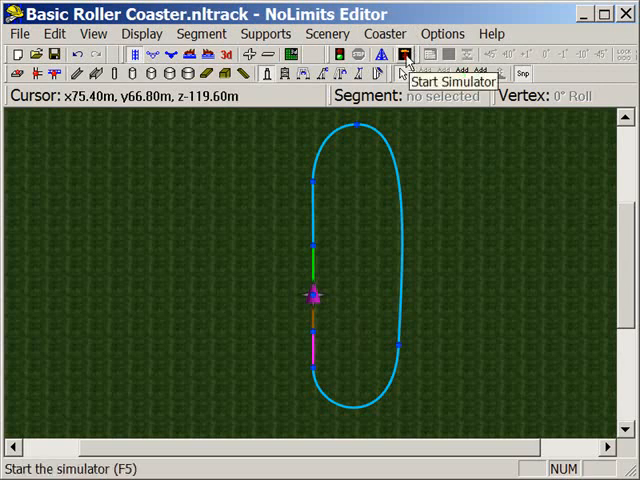
Start the simulator (F5) and page through all three controls-help screens with H
left_click(402, 56)
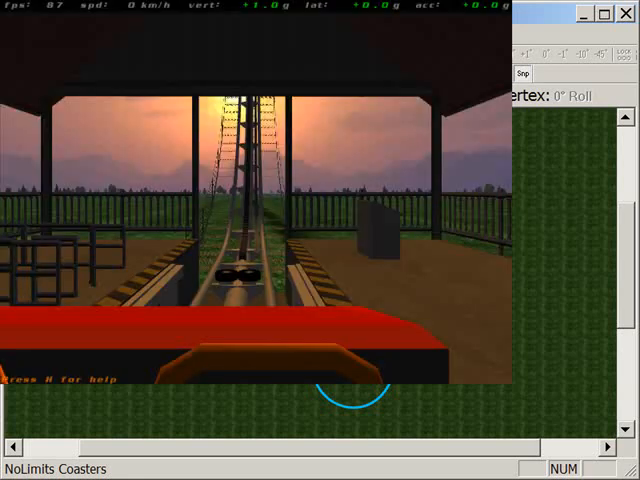
key("h")
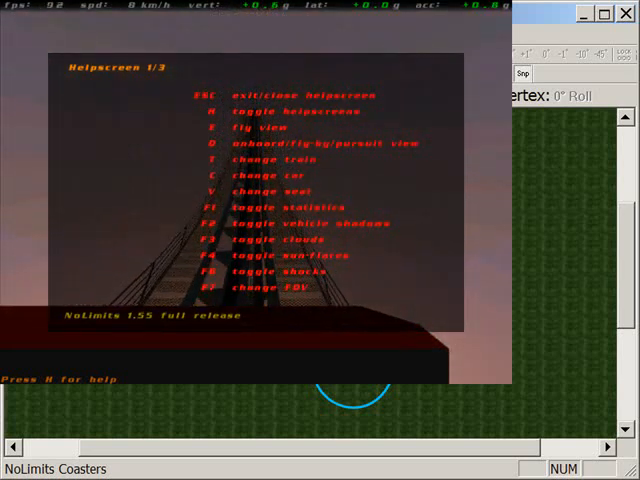
key("H")
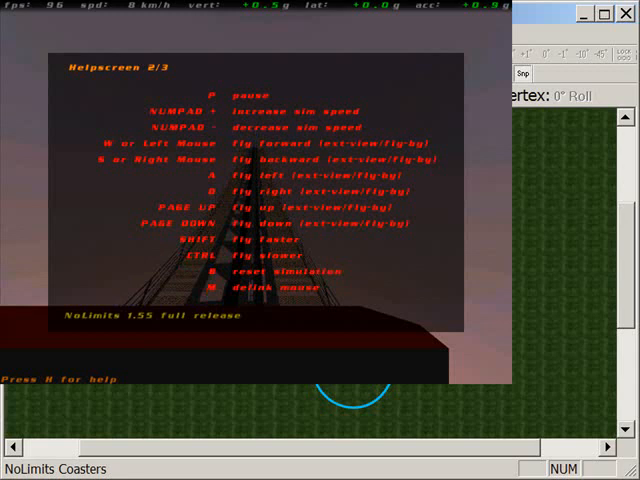
key("H")
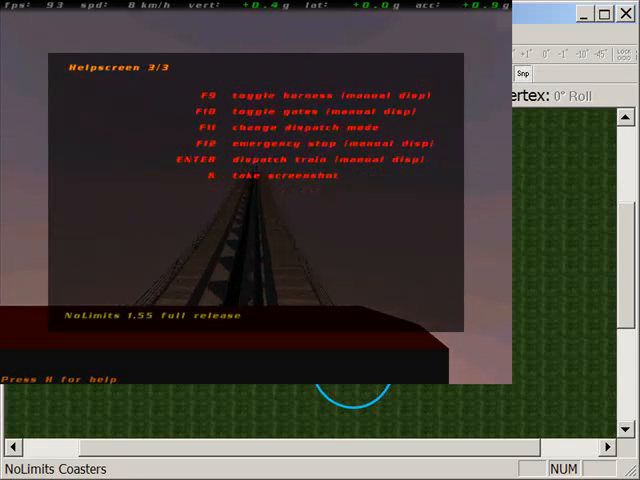
key("h")
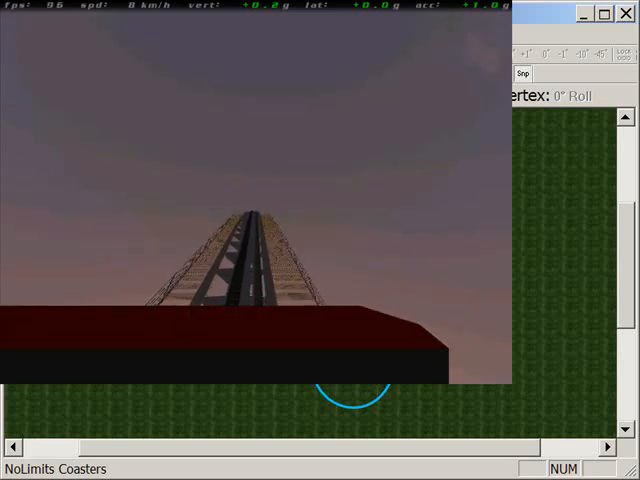
Watch the train ride up and over the new lift hill crest
key("h")
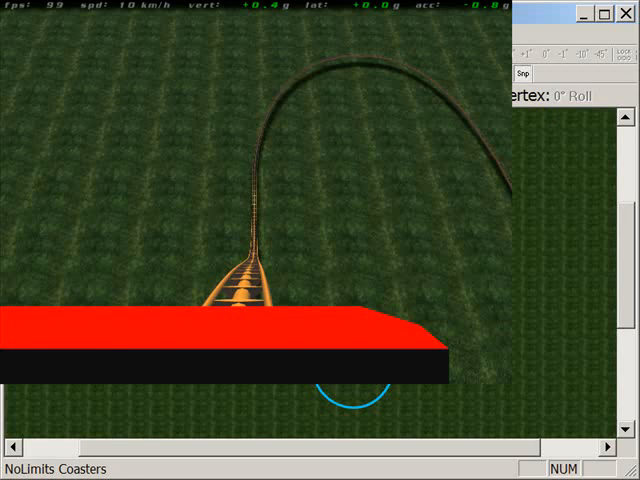
Glance at the help once more, then exit the simulator back to the editor
key("h")
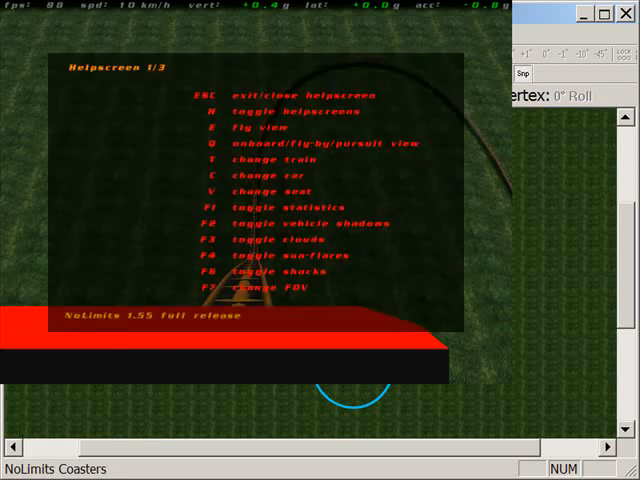
key("h")
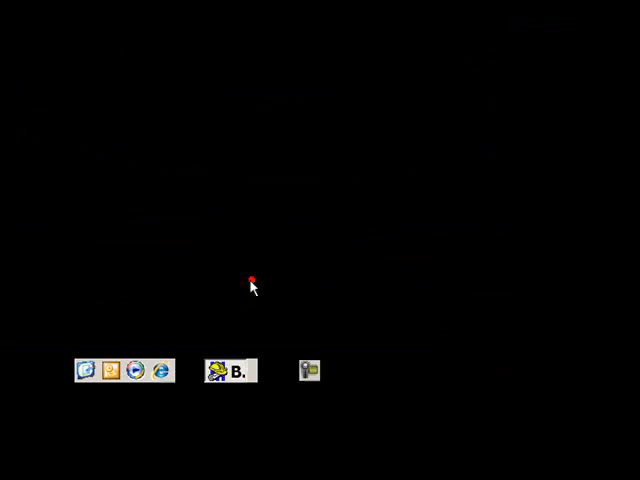
left_click(228, 370)
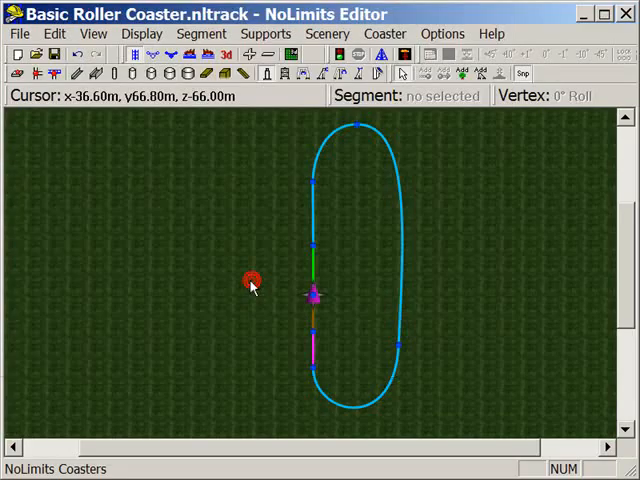